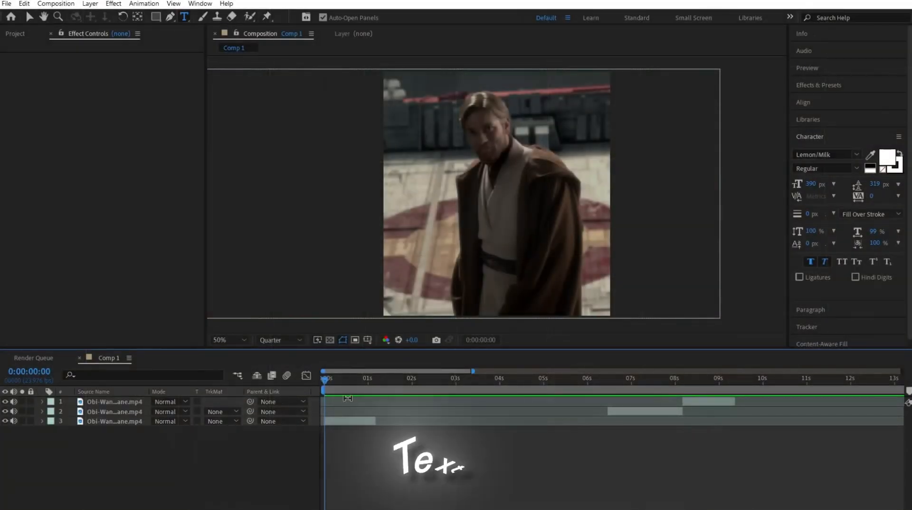
# Create the white 'GOODBYE OLD FRIEND' text layer over the clip and begin an effects search
pyautogui.write('Luke skywalke')
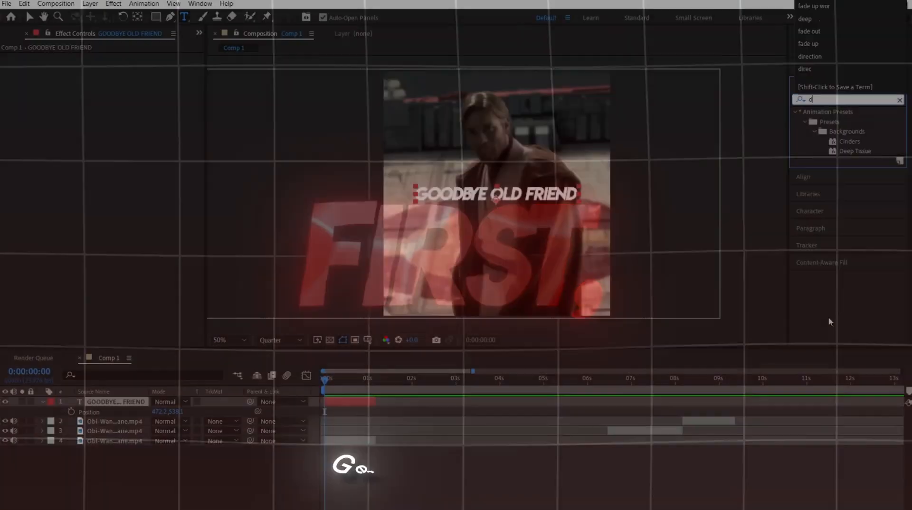
# Search 'deep', apply Plugin Everything > Deep Glow to the text, and enable Unmult
pyautogui.write('eep')
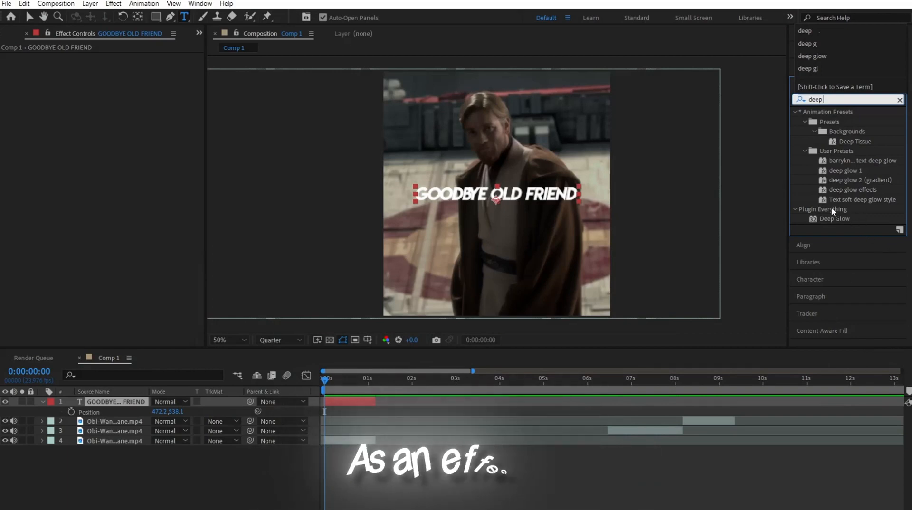
pyautogui.click(835, 219)
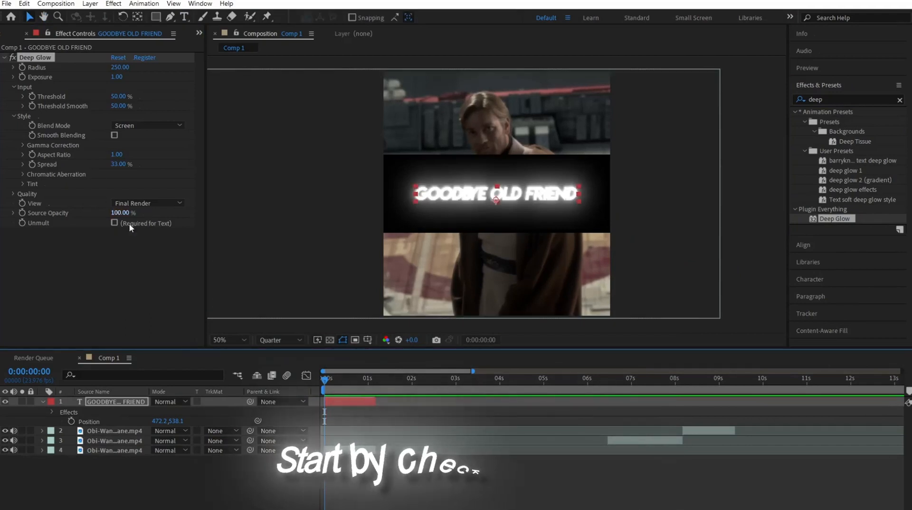
pyautogui.click(115, 223)
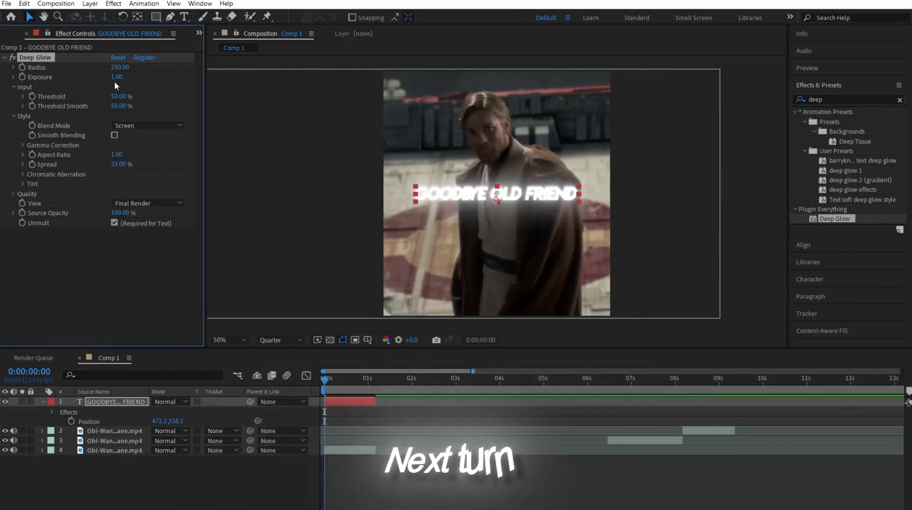
pyautogui.doubleClick(116, 77)
pyautogui.write('rop sha')
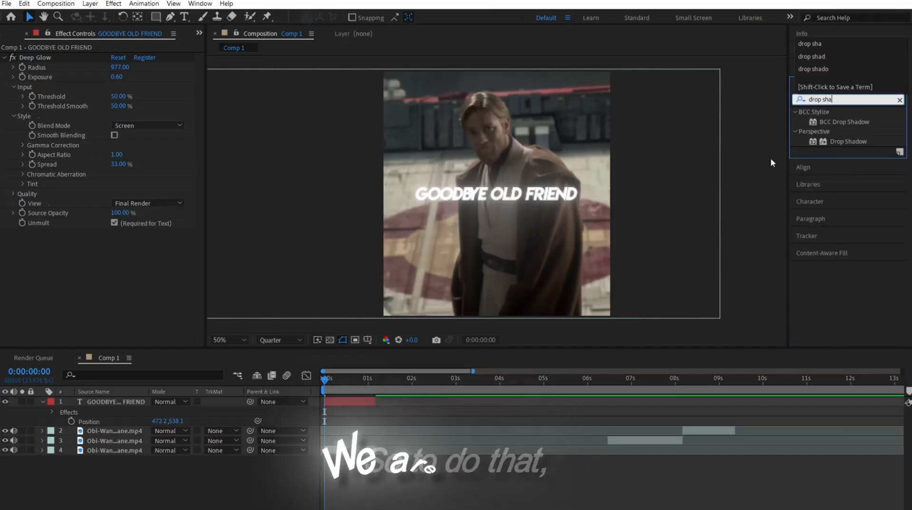
# Apply Perspective > Drop Shadow from the 'drop sha' search to the glowing title
pyautogui.doubleClick(848, 142)
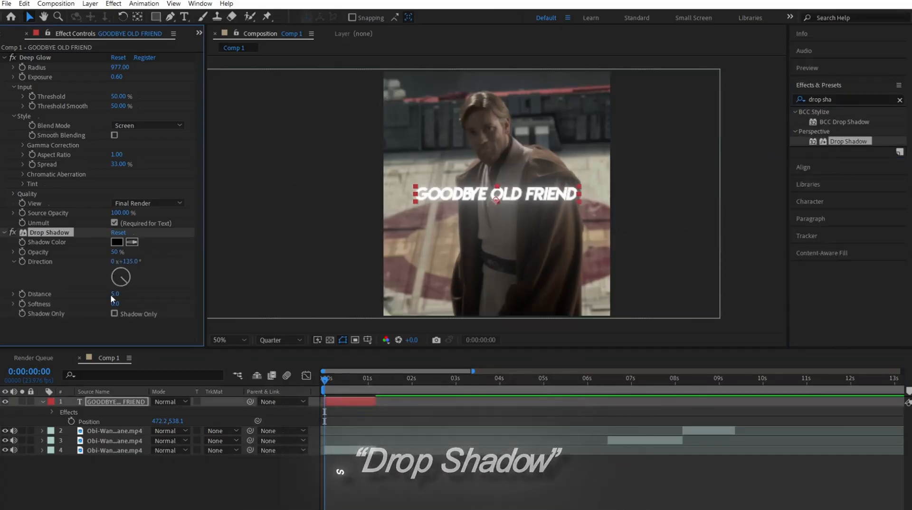